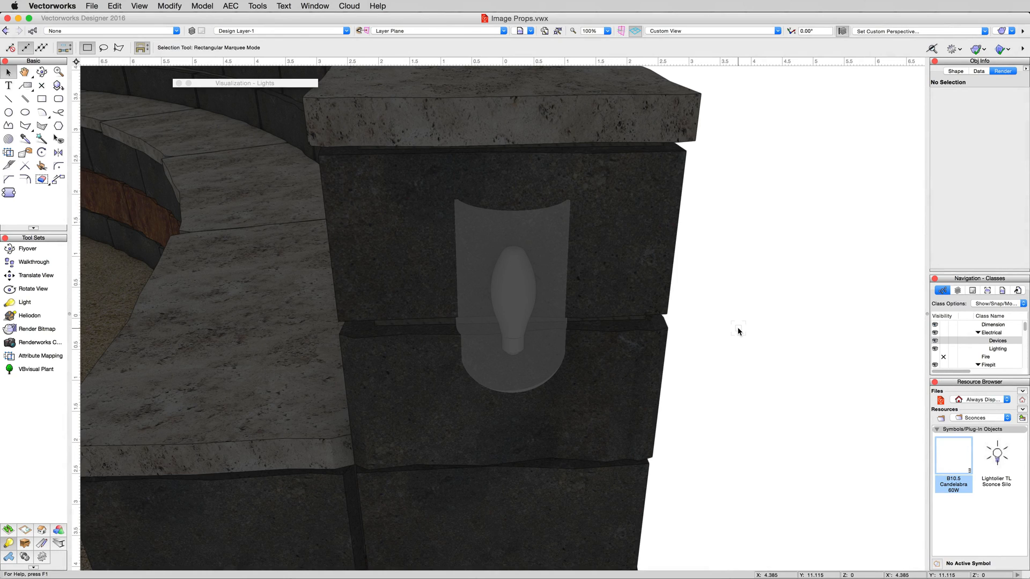
# - Switch to the '4 - Image Props' saved view of the stone fire pit
pyautogui.click(519, 31)
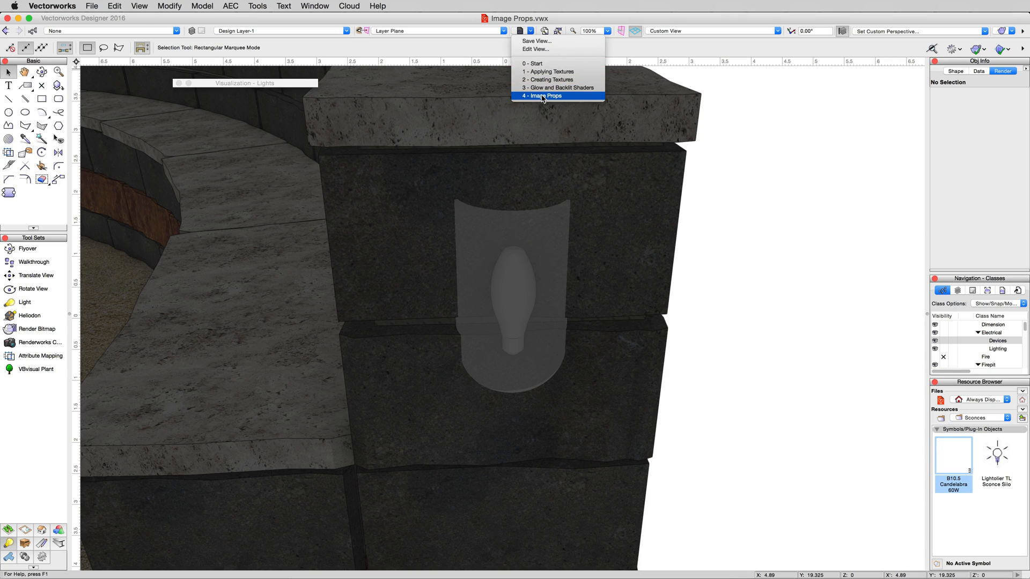
pyautogui.click(540, 96)
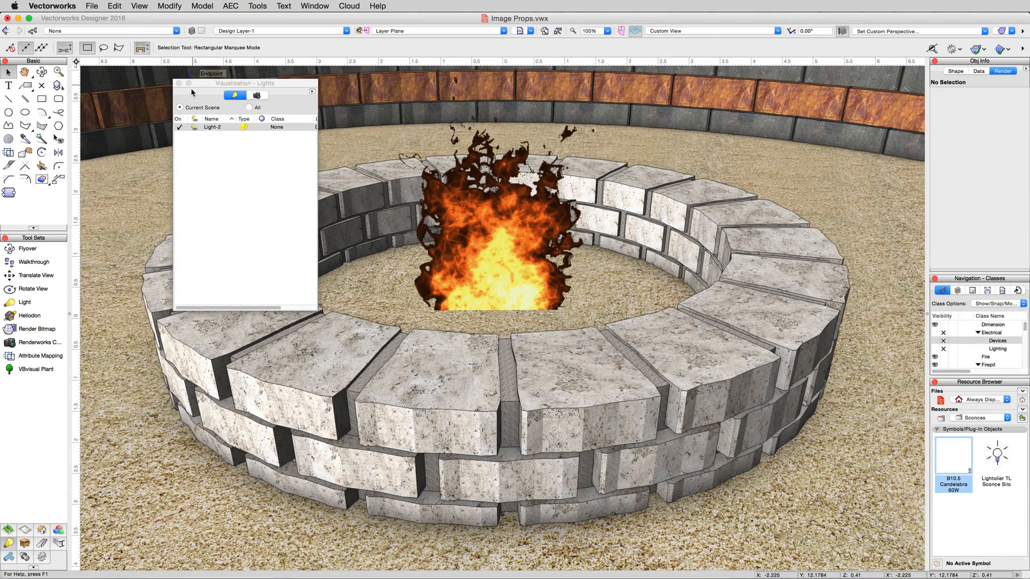
# - Select the glowing fire image prop in the centre of the pit
pyautogui.click(189, 84)
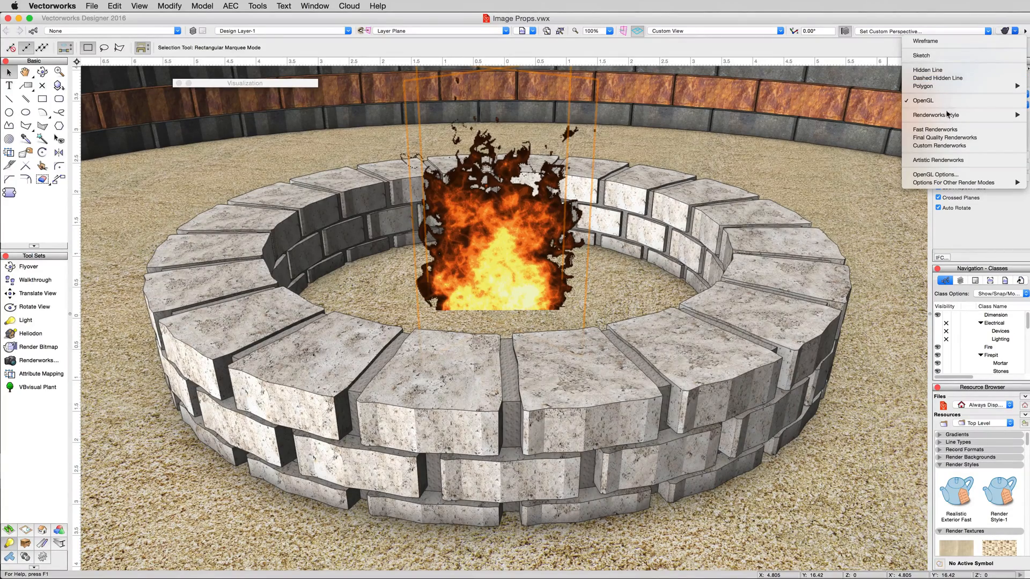
pyautogui.moveTo(936, 129)
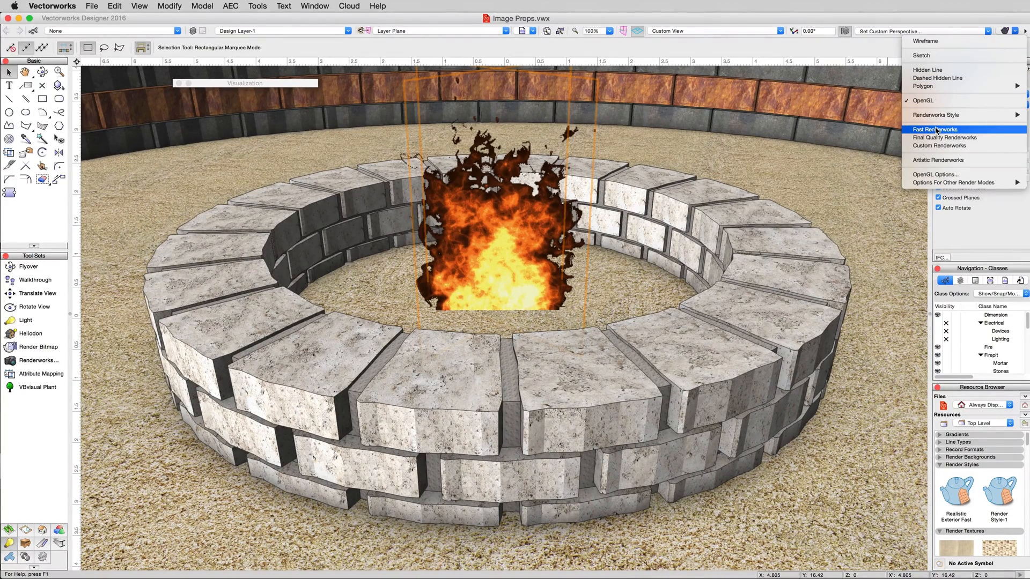
# - Render the scene with Fast Renderworks, then return to OpenGL display
pyautogui.click(934, 129)
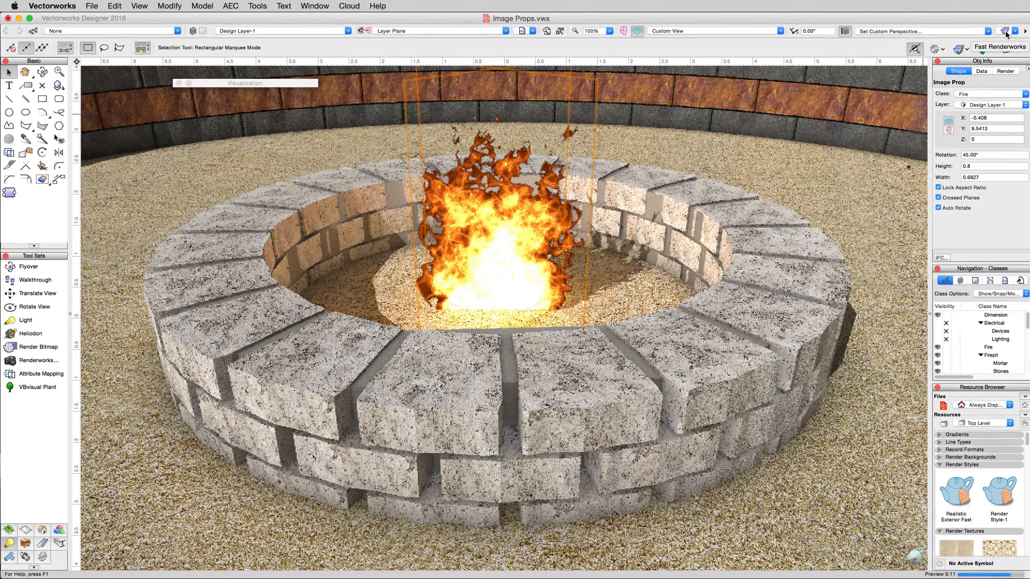
pyautogui.click(1002, 31)
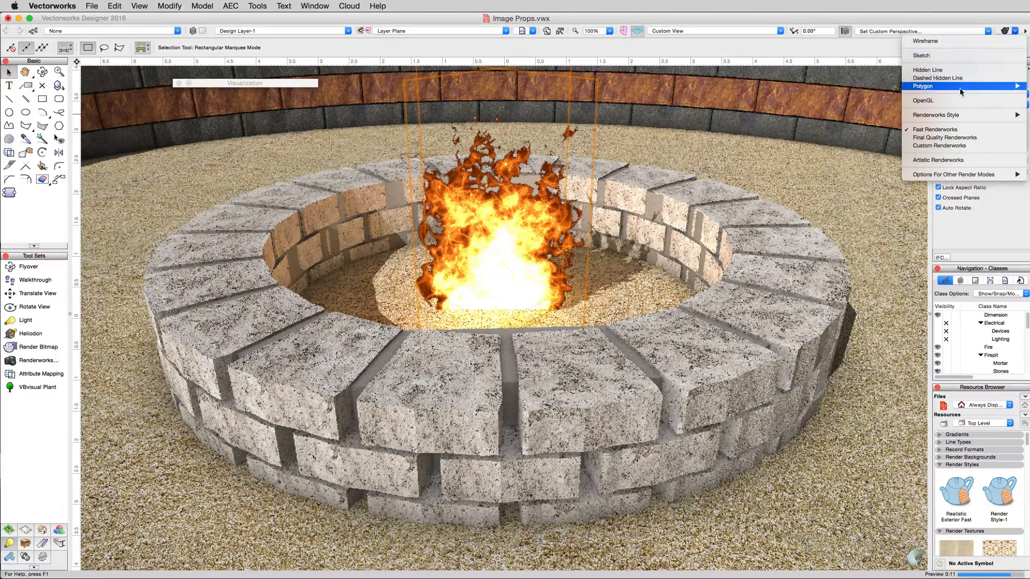
pyautogui.click(923, 85)
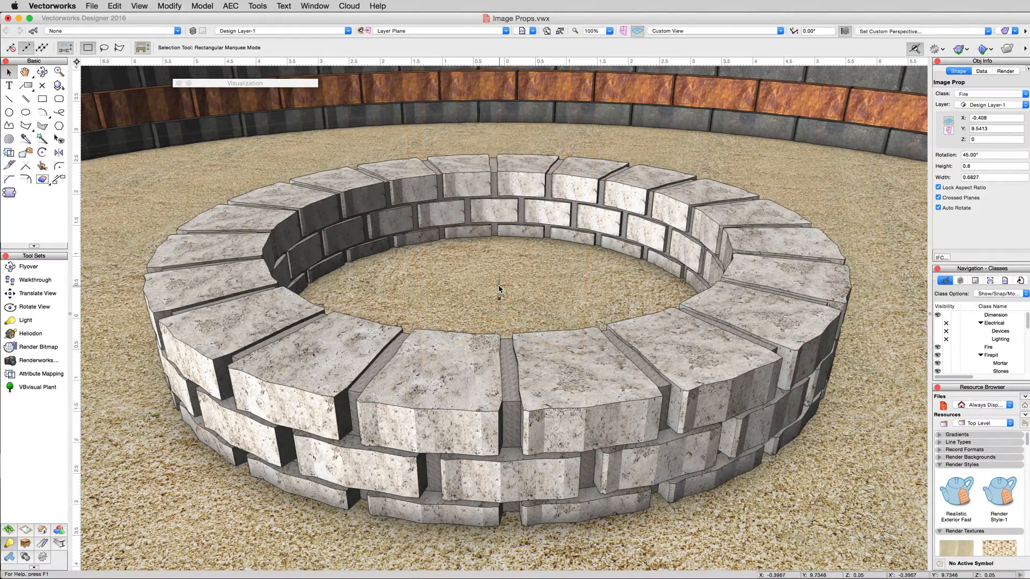
# - Clear the selection and start Model > Create Image Prop for the campfire image
pyautogui.click(499, 289)
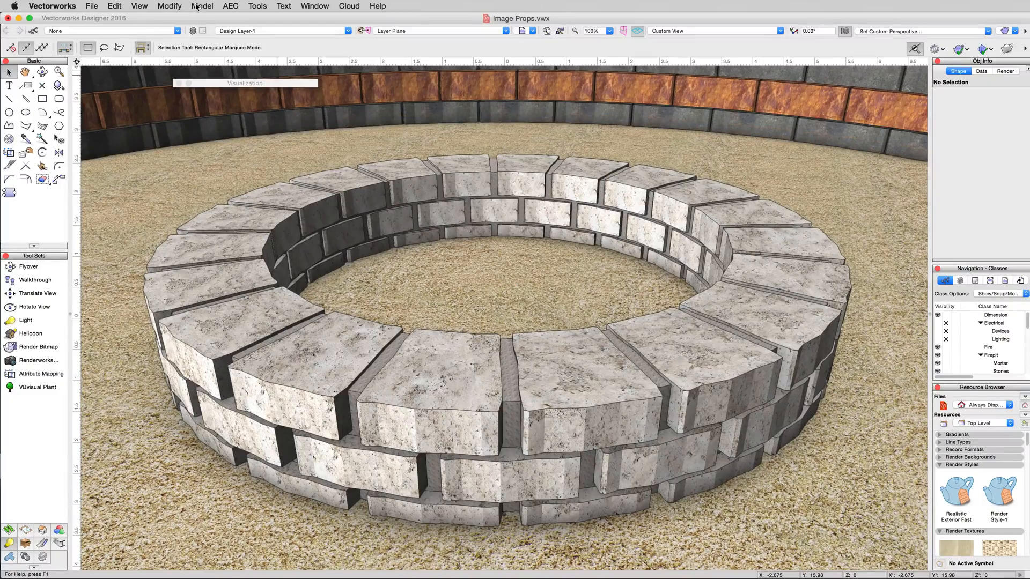
pyautogui.click(203, 6)
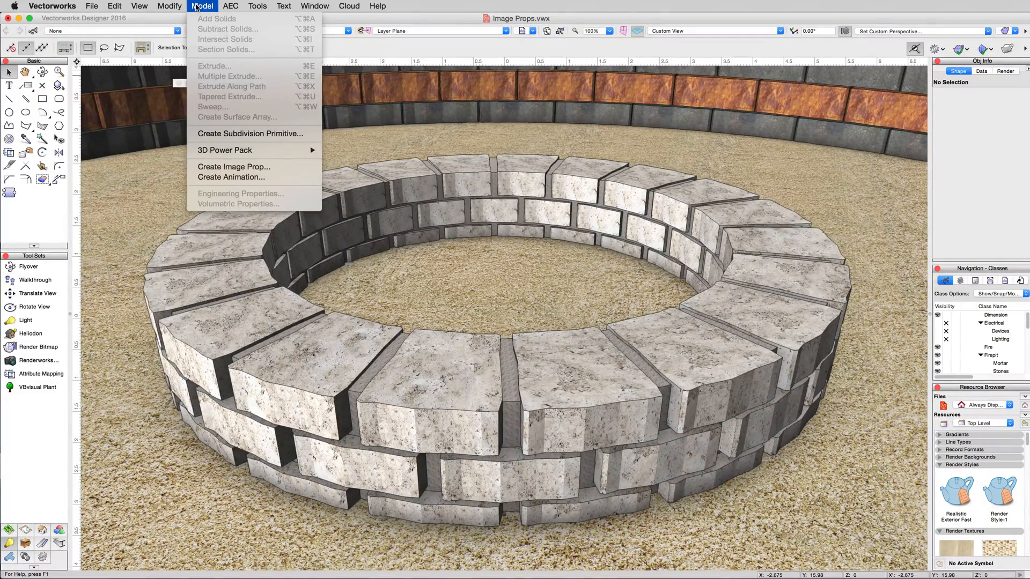
pyautogui.moveTo(234, 166)
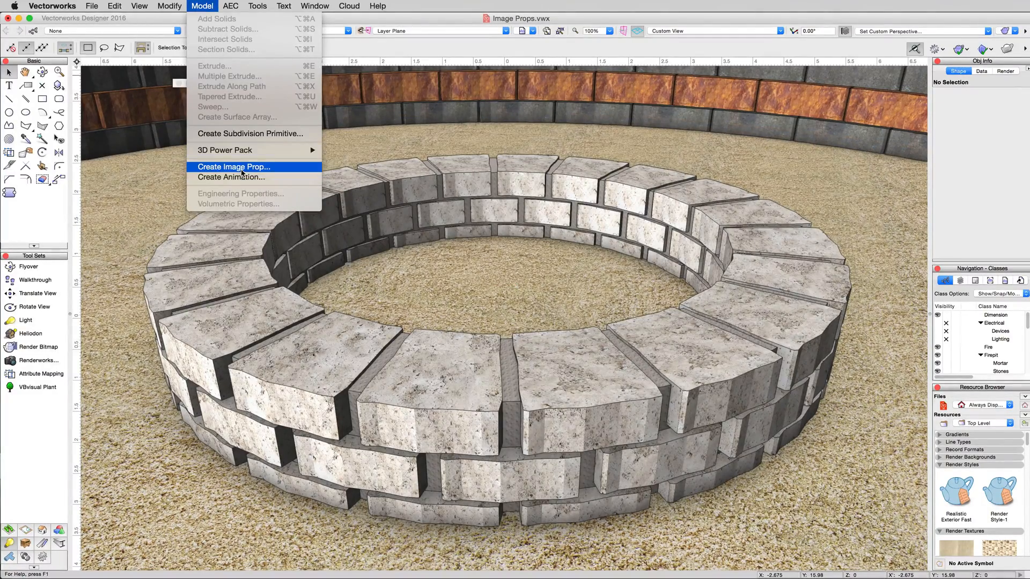
pyautogui.click(233, 166)
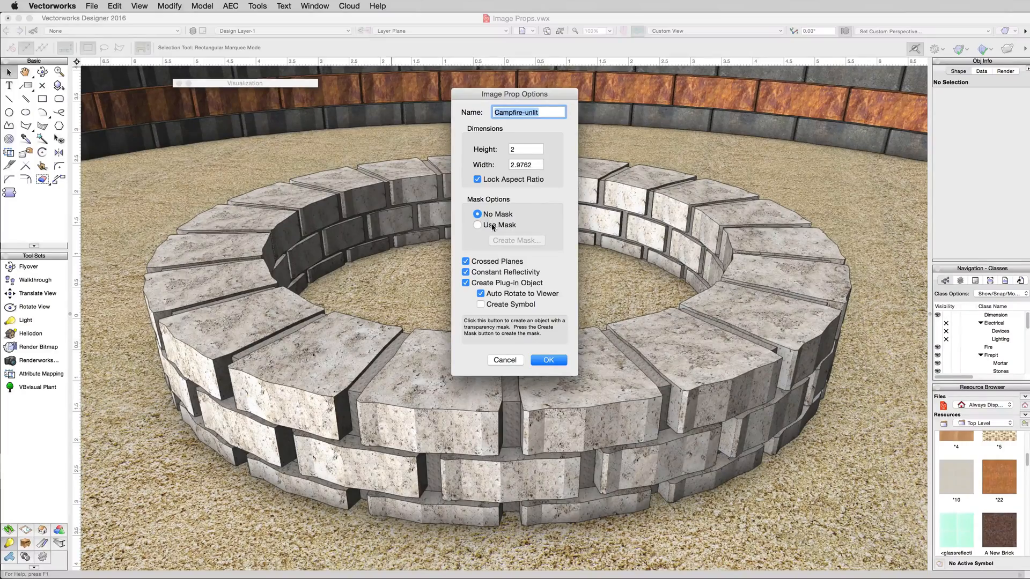
# - Enable Use Mask and create a Transparent Color mask from the imported campfire image
pyautogui.click(477, 225)
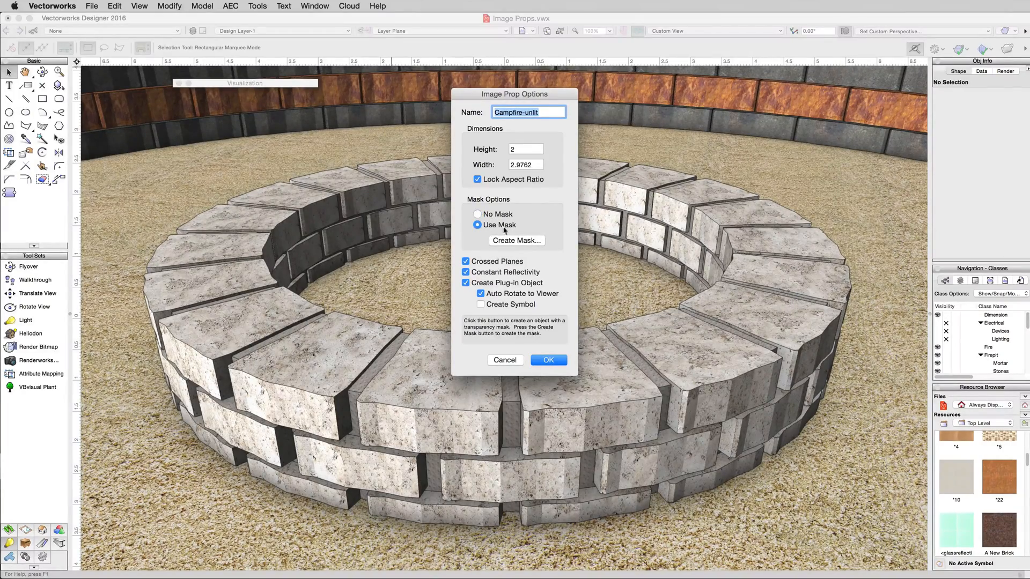
pyautogui.click(516, 239)
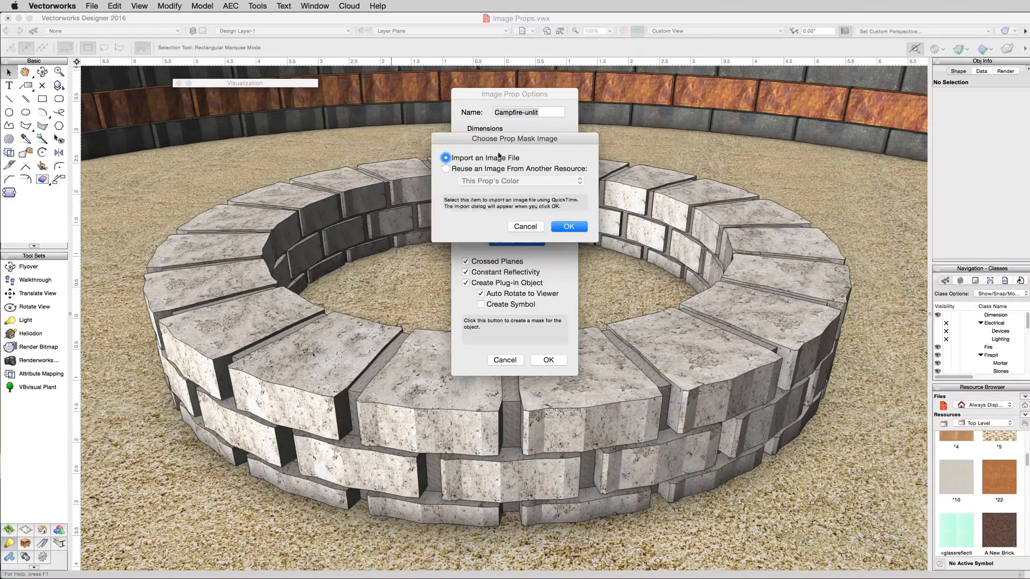
pyautogui.click(447, 169)
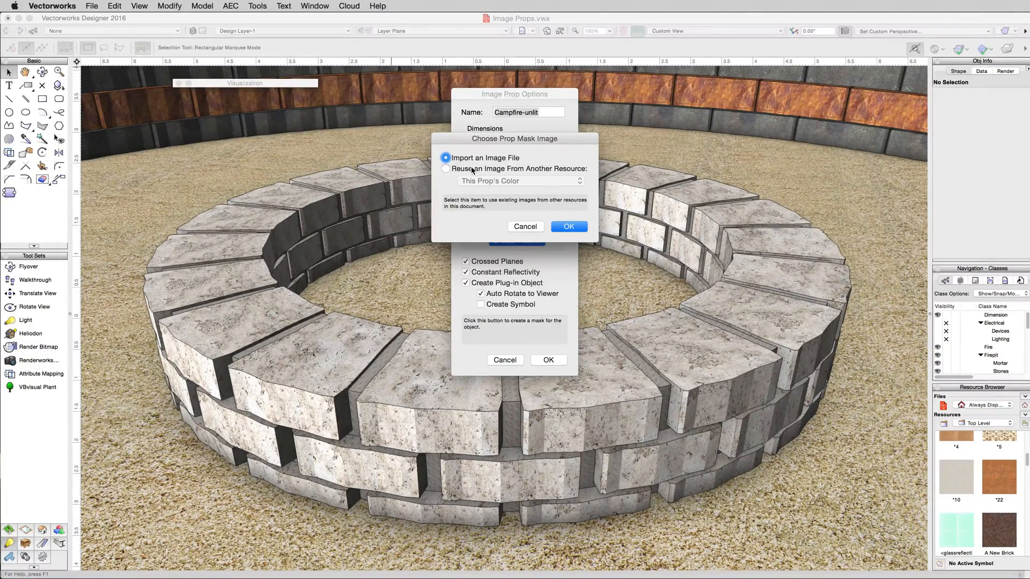
pyautogui.click(446, 168)
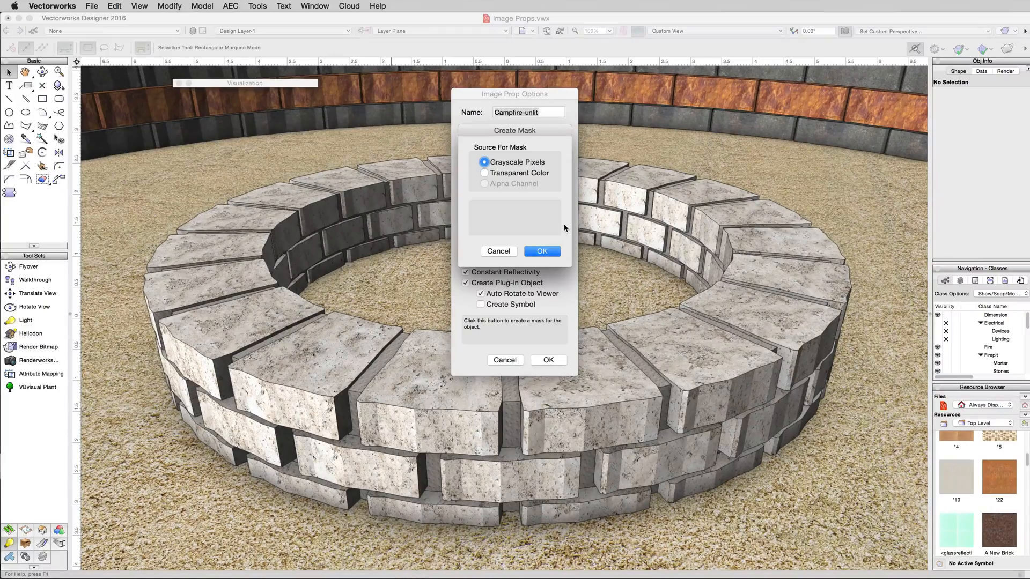
pyautogui.click(484, 173)
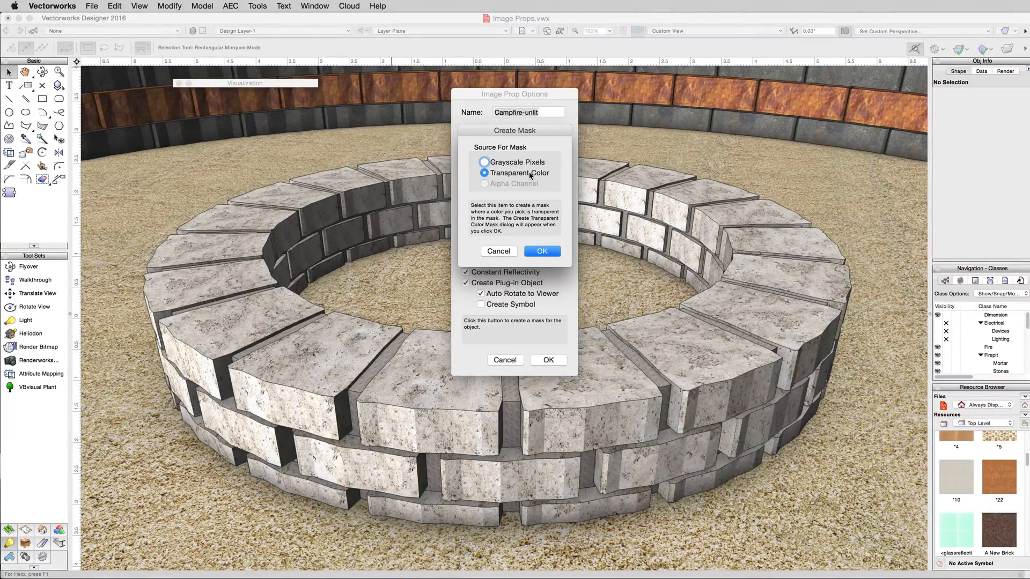
pyautogui.click(541, 251)
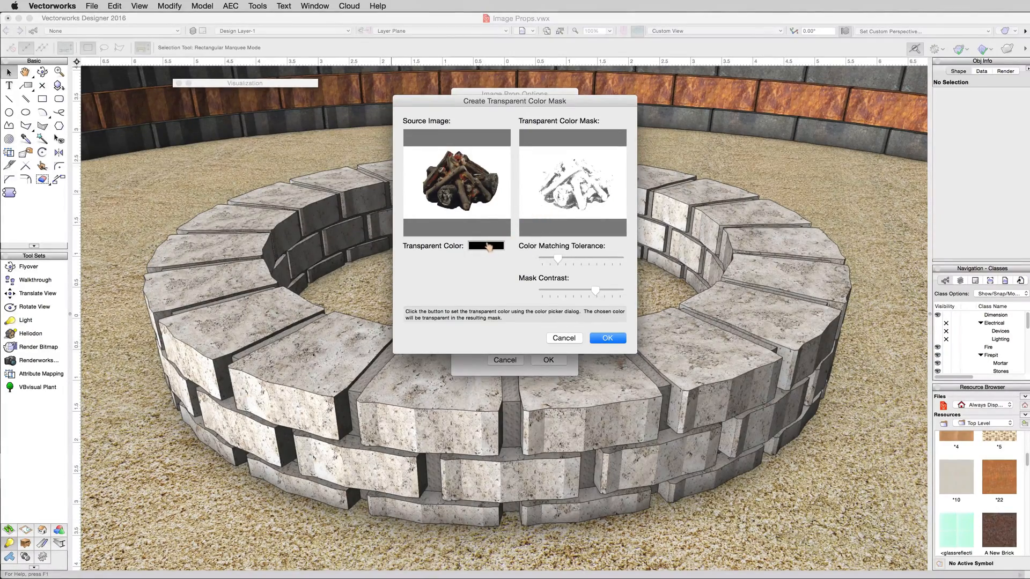
# - Pick the white background as the transparent colour and create the Campfire-unlit prop
pyautogui.click(485, 246)
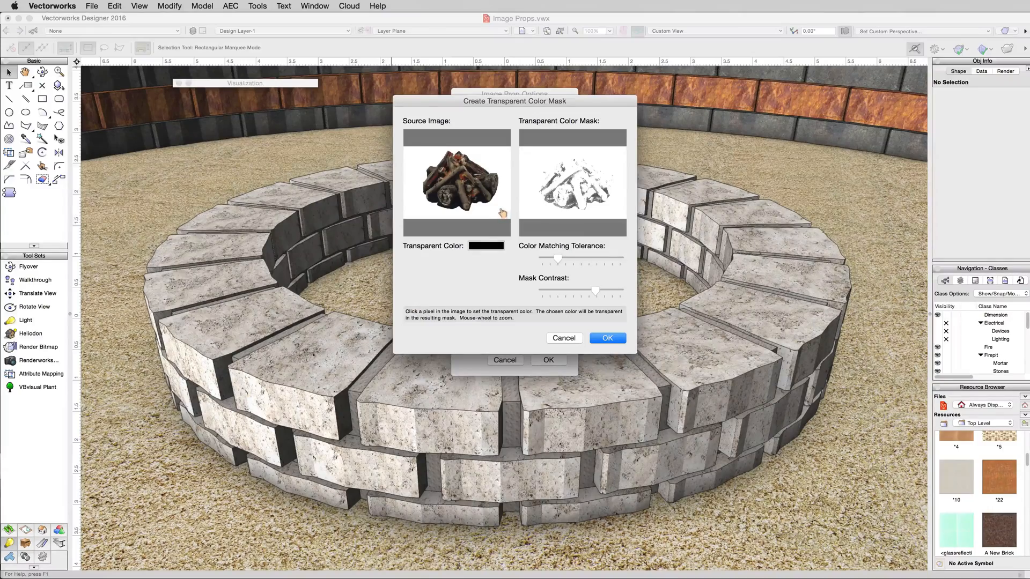
pyautogui.click(501, 212)
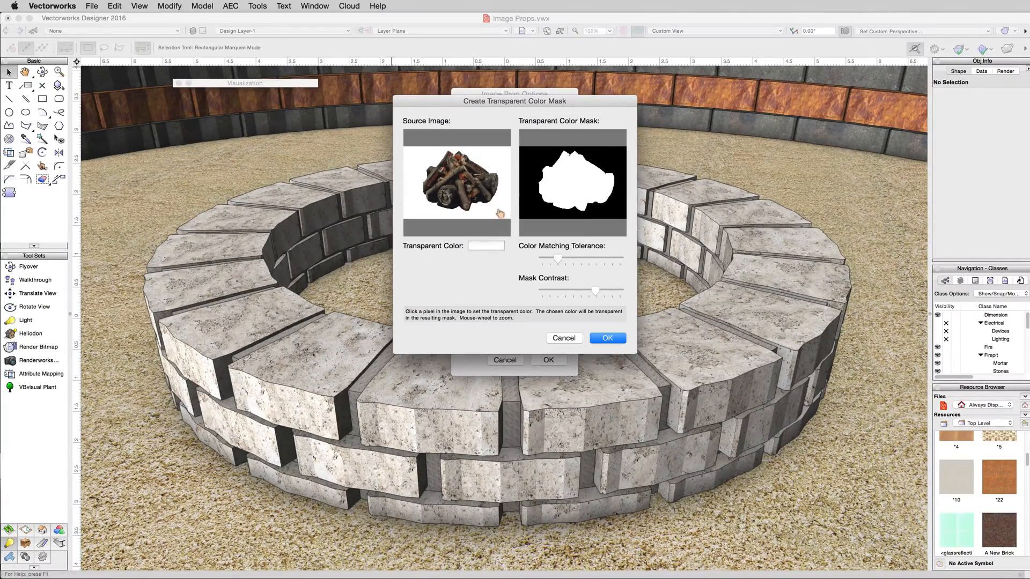
pyautogui.click(499, 214)
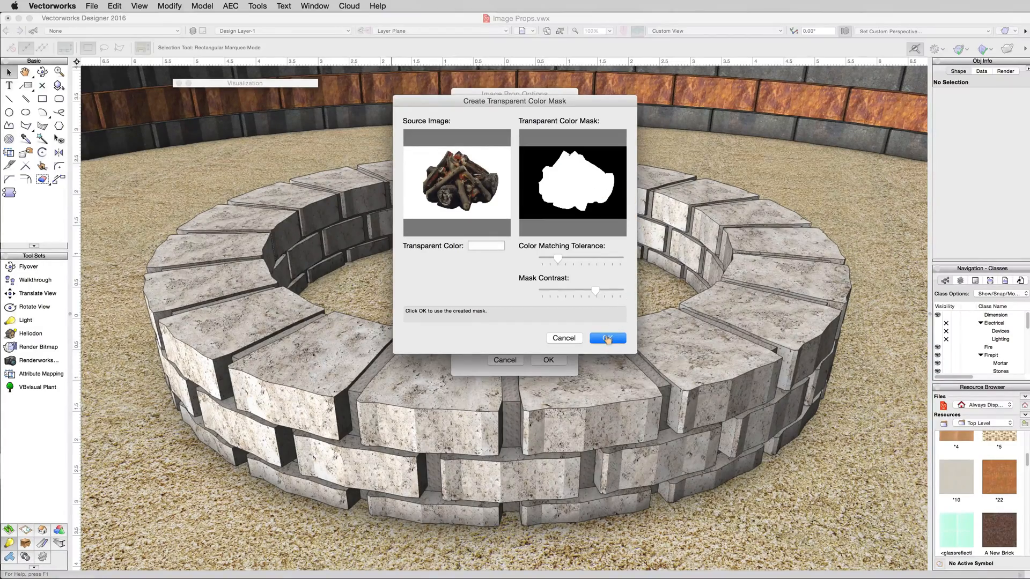
pyautogui.click(607, 338)
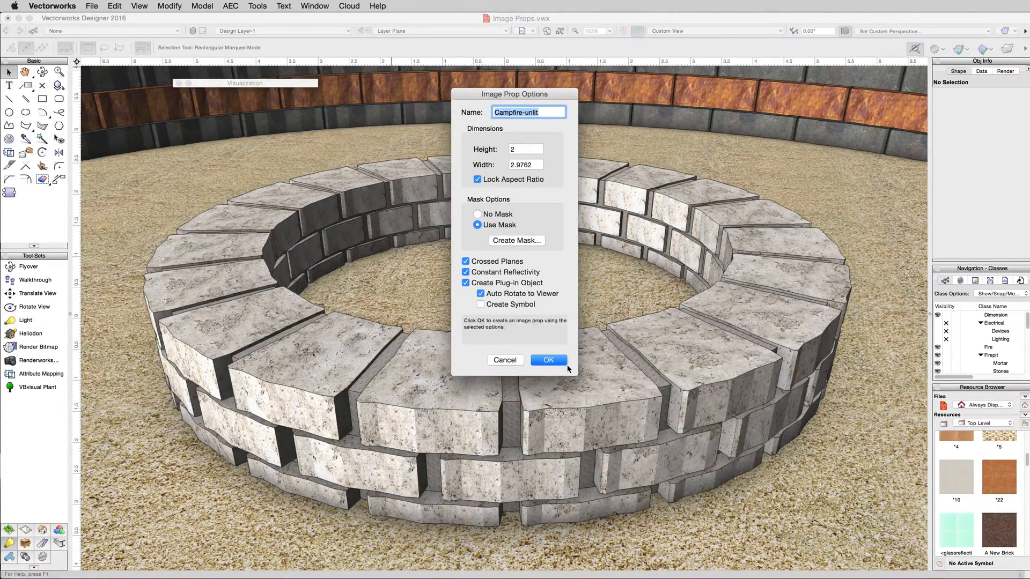
pyautogui.click(548, 360)
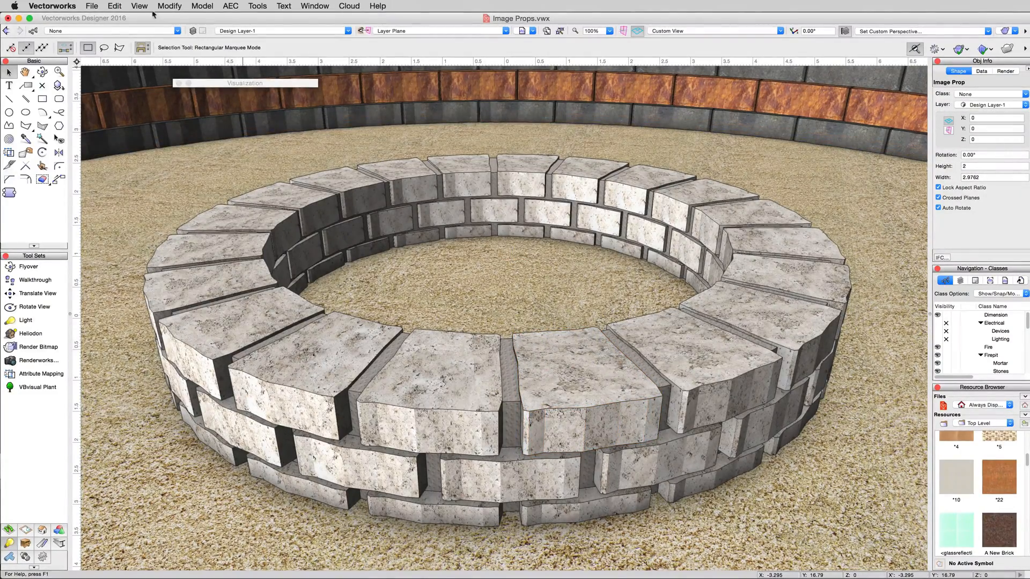
# - Set the campfire prop's height to 0.3 in Object Info
pyautogui.click(139, 6)
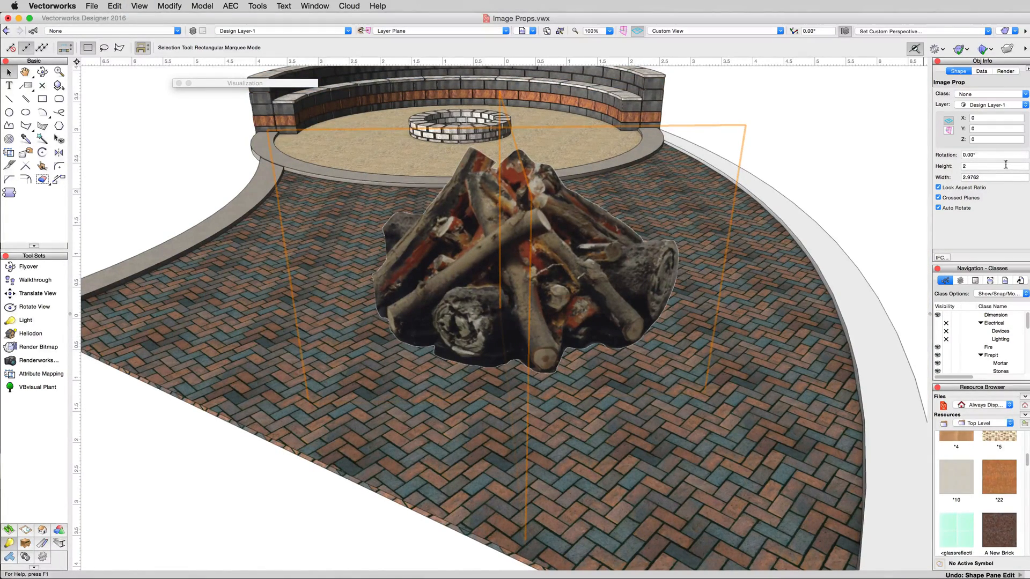
pyautogui.click(992, 166)
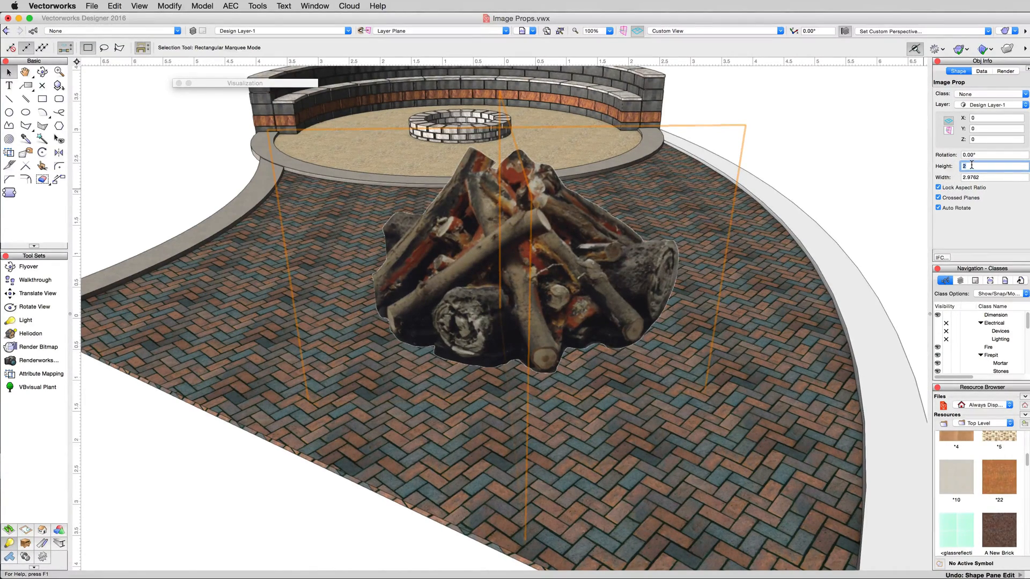
pyautogui.write('.3')
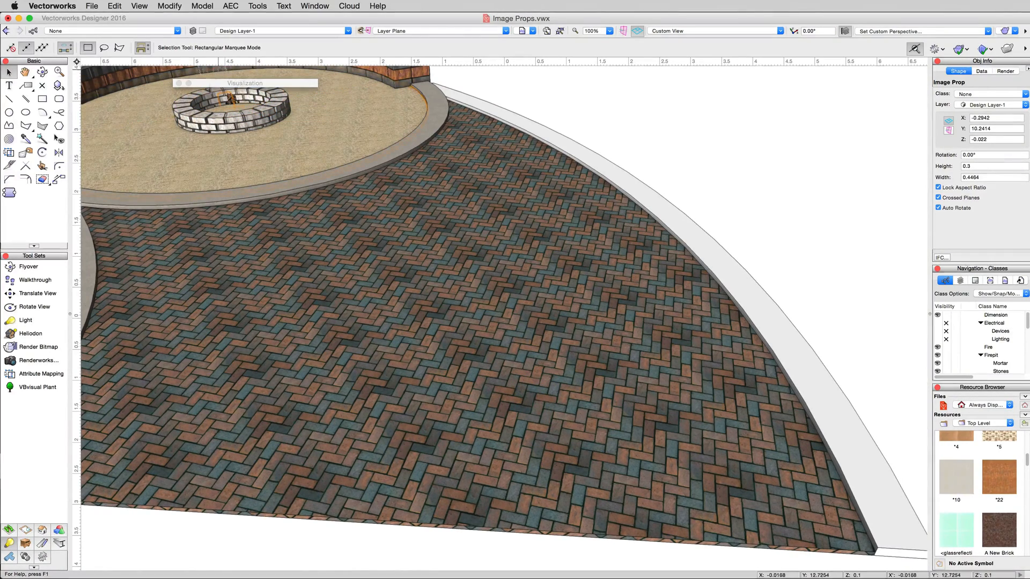
# - Return to the fire pit view, drag the prop to the pit's centre and set Z to 0
pyautogui.click(534, 32)
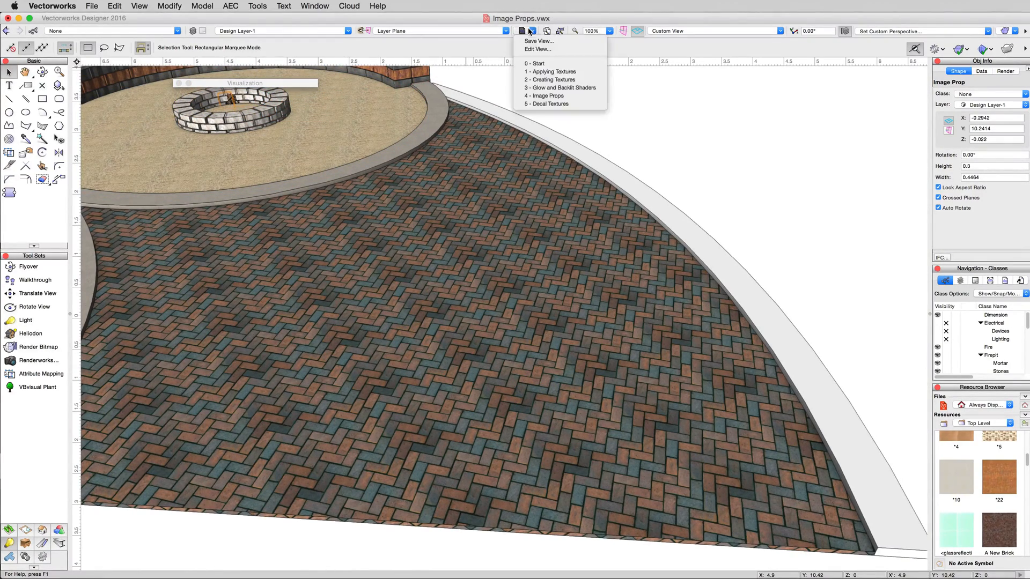
pyautogui.moveTo(560, 86)
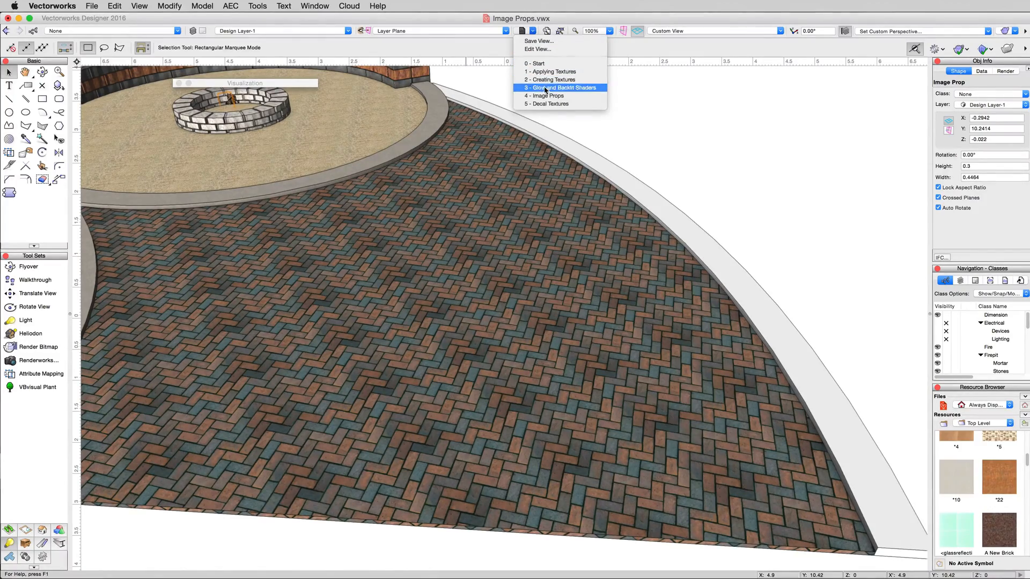
pyautogui.click(559, 87)
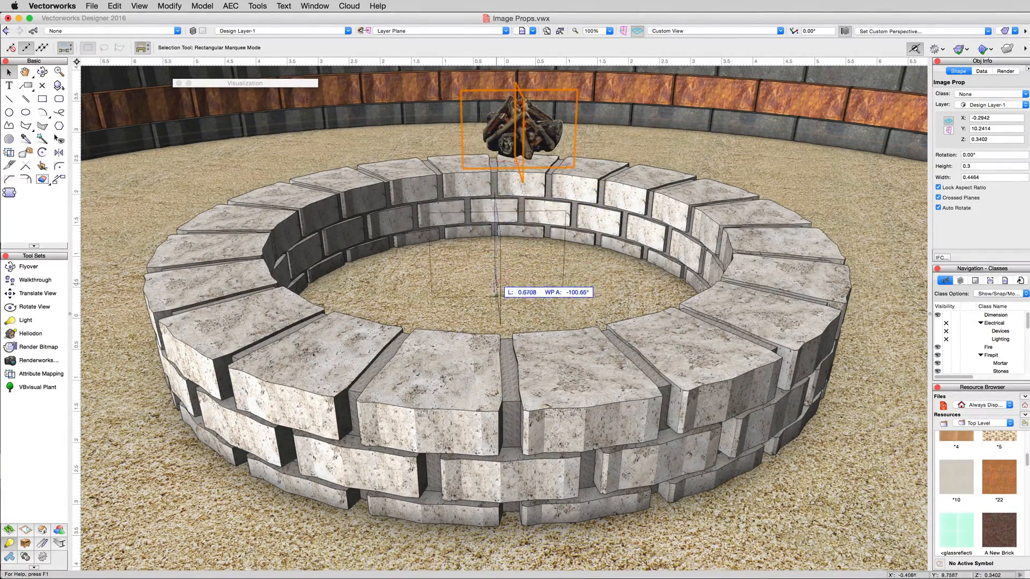
pyautogui.moveTo(517, 130); pyautogui.dragTo(499, 263)
pyautogui.write('0.1')
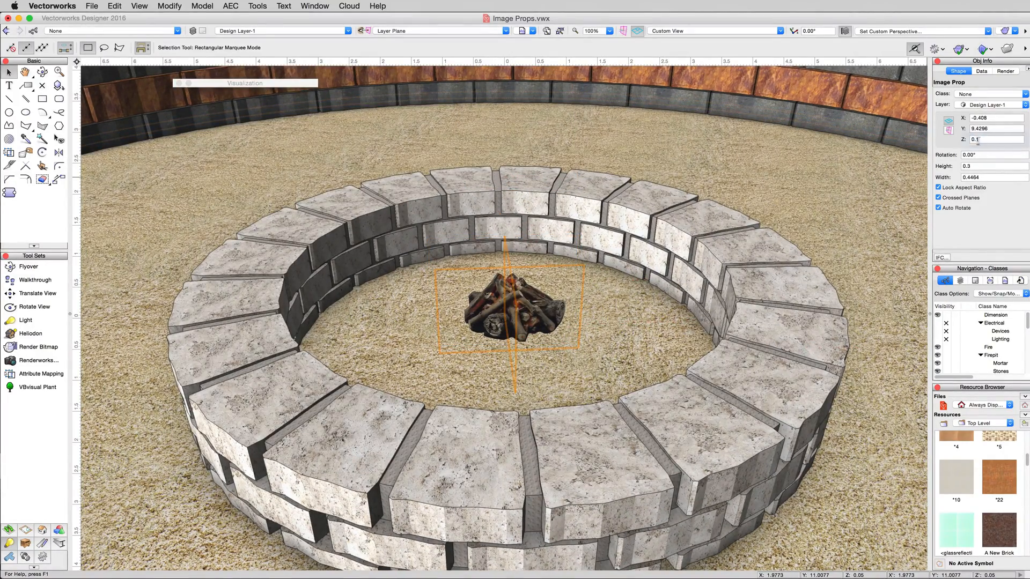
pyautogui.write('0')
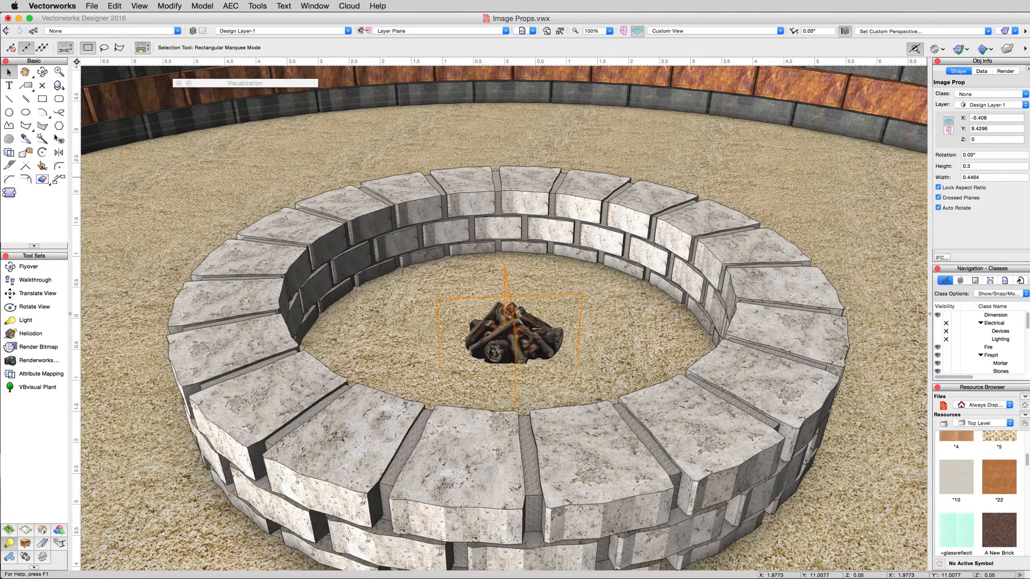